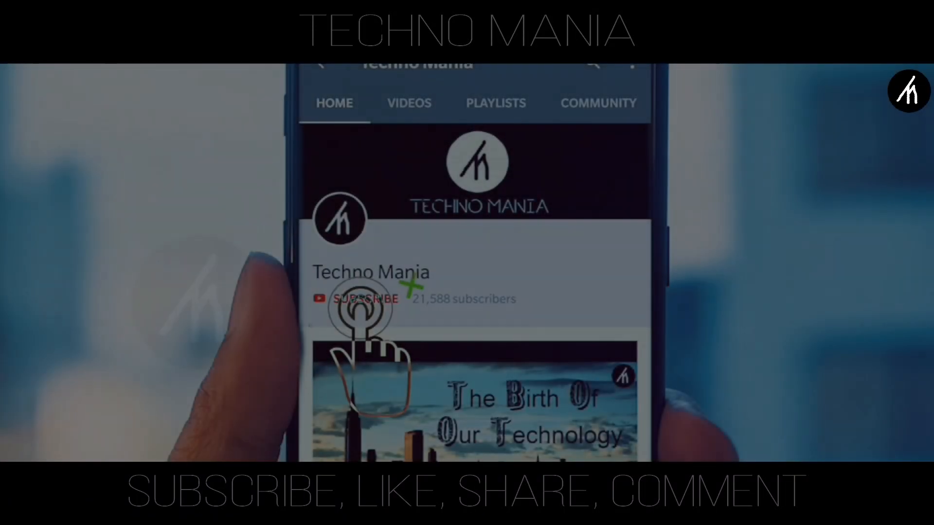
Place the barefoot forest clip on the timeline, shorten it, and add a Black colour clip below from the 3-second mark.
{"action": "left_click", "coordinate": [365, 298]}
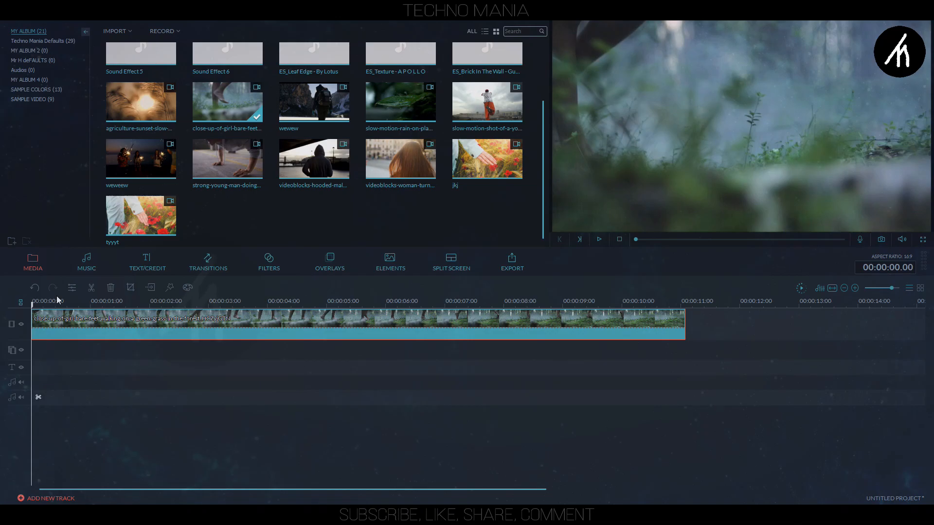
{"action": "left_click", "coordinate": [36, 90]}
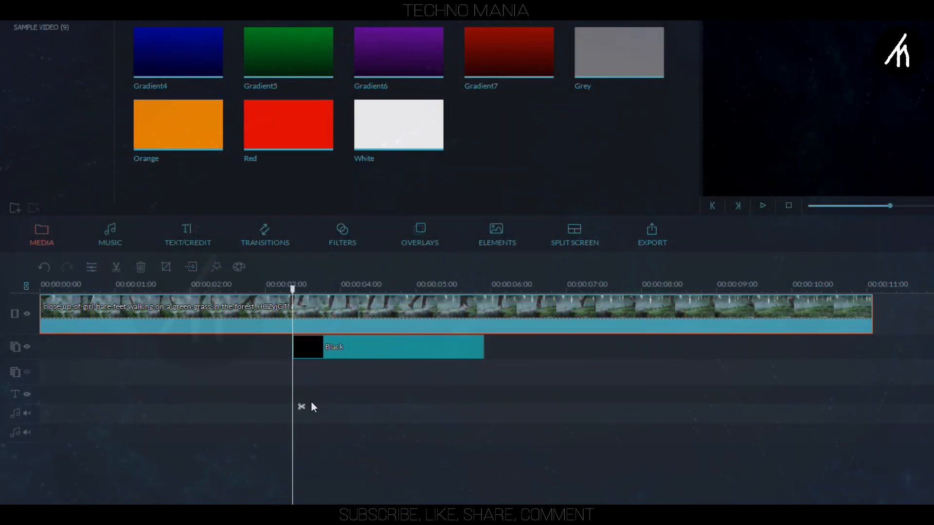
{"action": "mouse_move", "coordinate": [378, 356]}
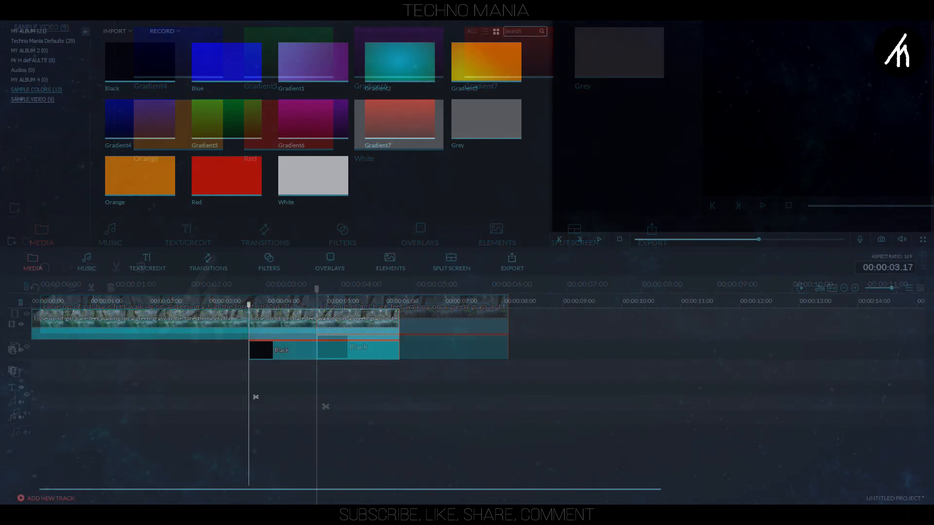
Put the ES_Texture - A P O L L O music under the video and several rain-on-plant clips after the forest footage.
{"action": "left_click", "coordinate": [23, 32]}
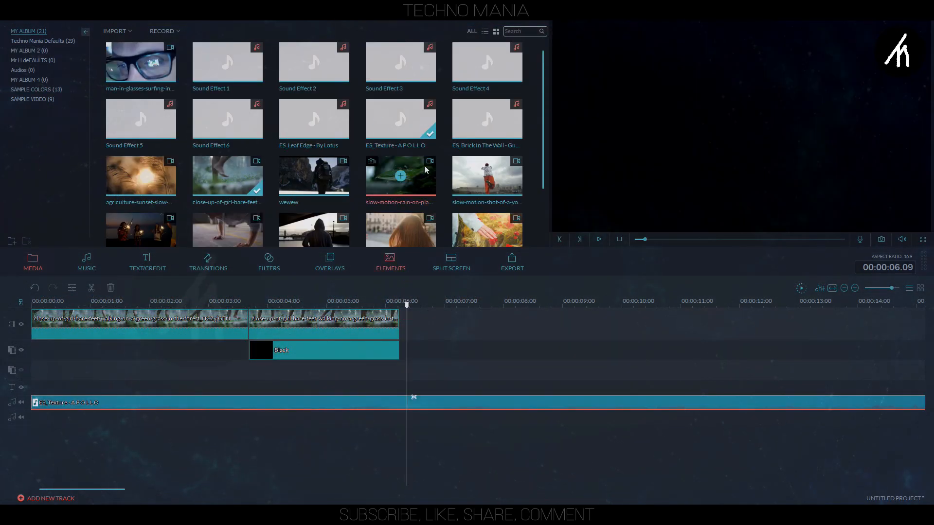
{"action": "left_click", "coordinate": [399, 174]}
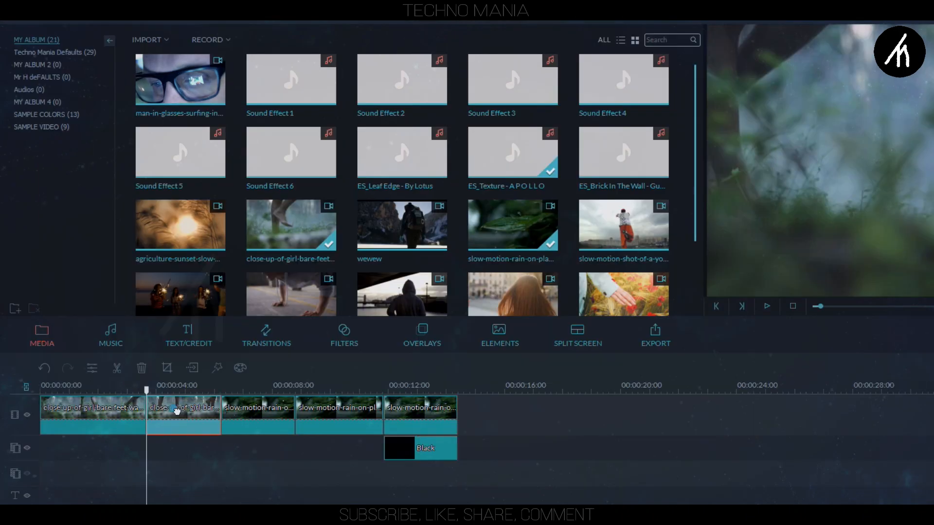
Set the clips' Speed to 10.000 for quick cuts and add the red-flower clip at the end.
{"action": "double_click", "coordinate": [183, 407]}
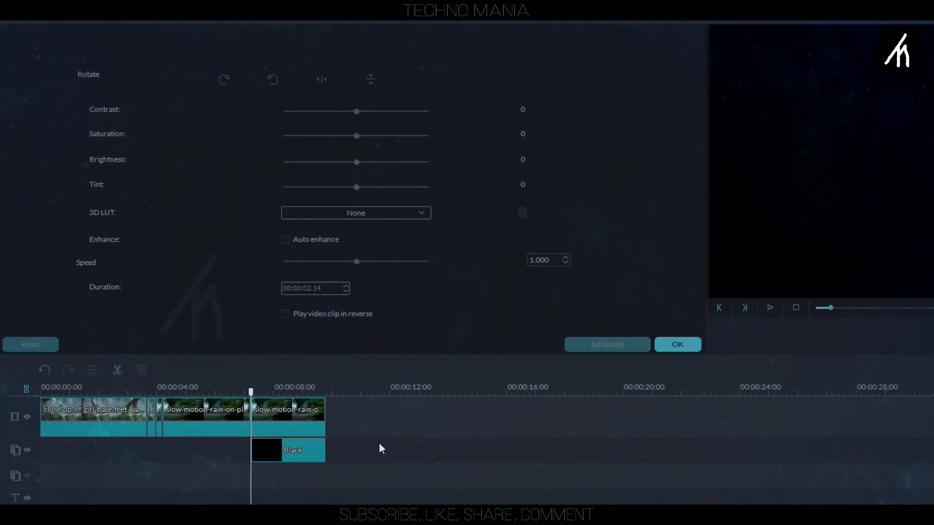
{"action": "left_click", "coordinate": [677, 344]}
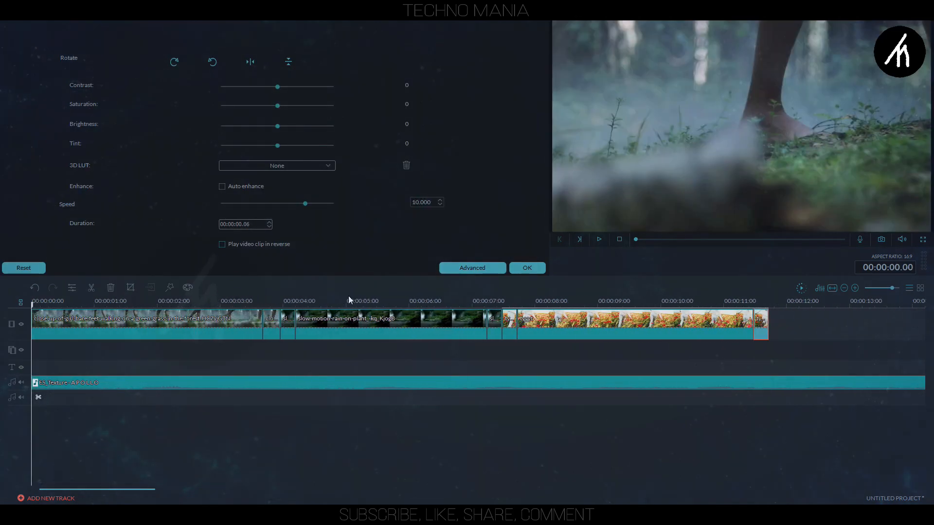
Confirm the 10× speed, layer Mist and film-look filters over the timeline, and add three whoosh sound effects.
{"action": "left_click", "coordinate": [527, 268]}
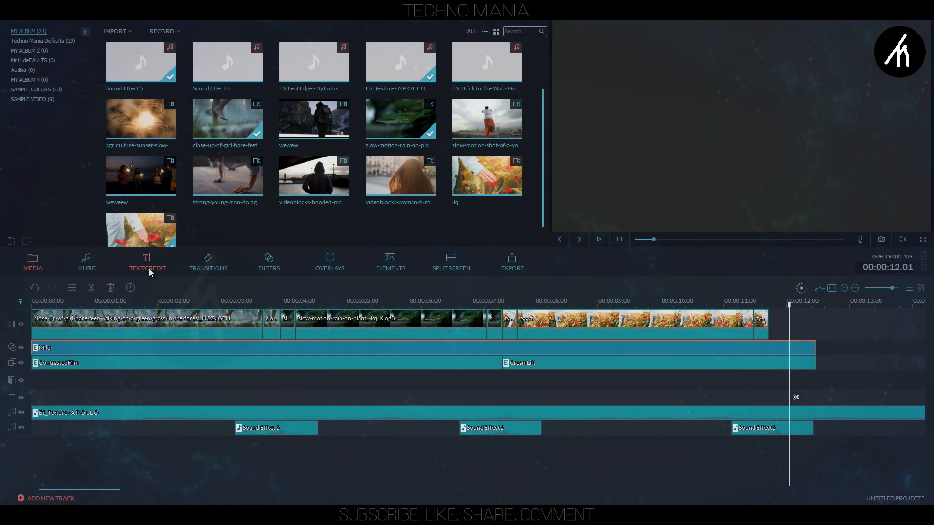
Run Cinematic black bars across the title track and choose MP4 at 1920×1080 for export.
{"action": "left_click", "coordinate": [148, 261]}
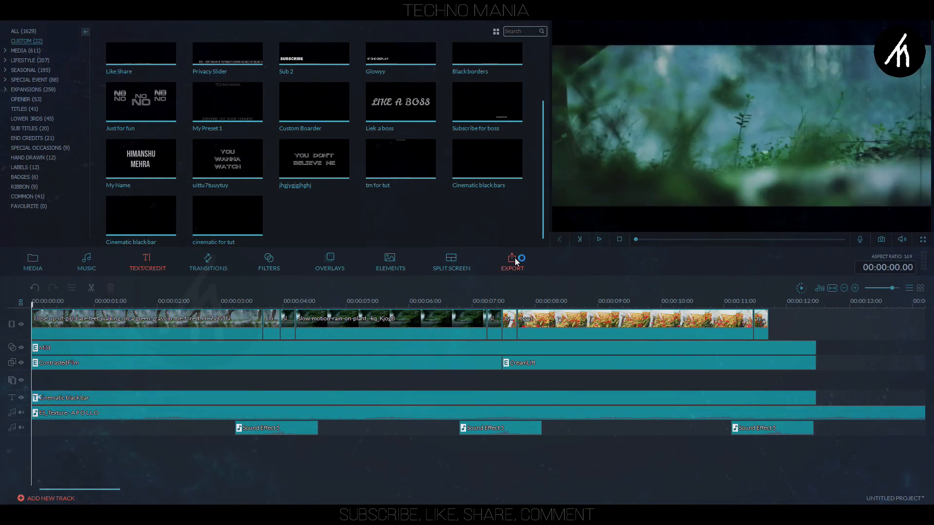
{"action": "left_click", "coordinate": [512, 260]}
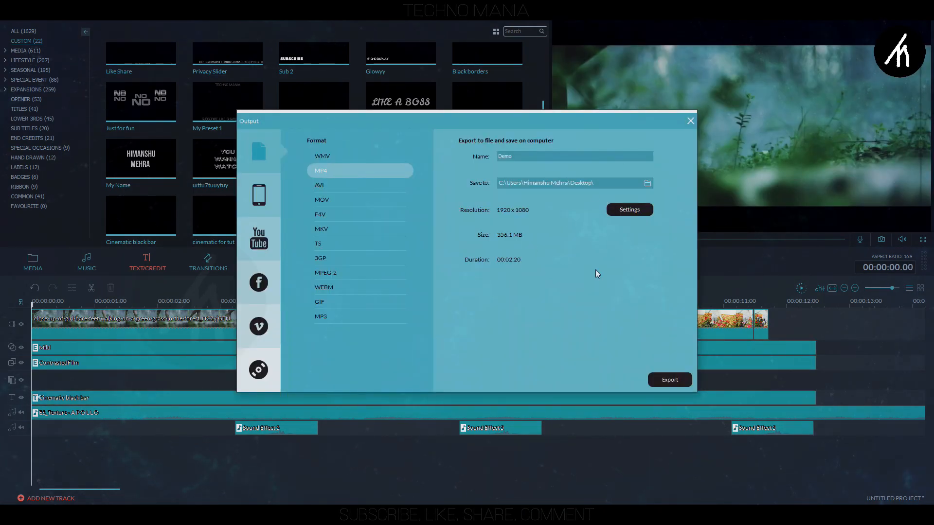